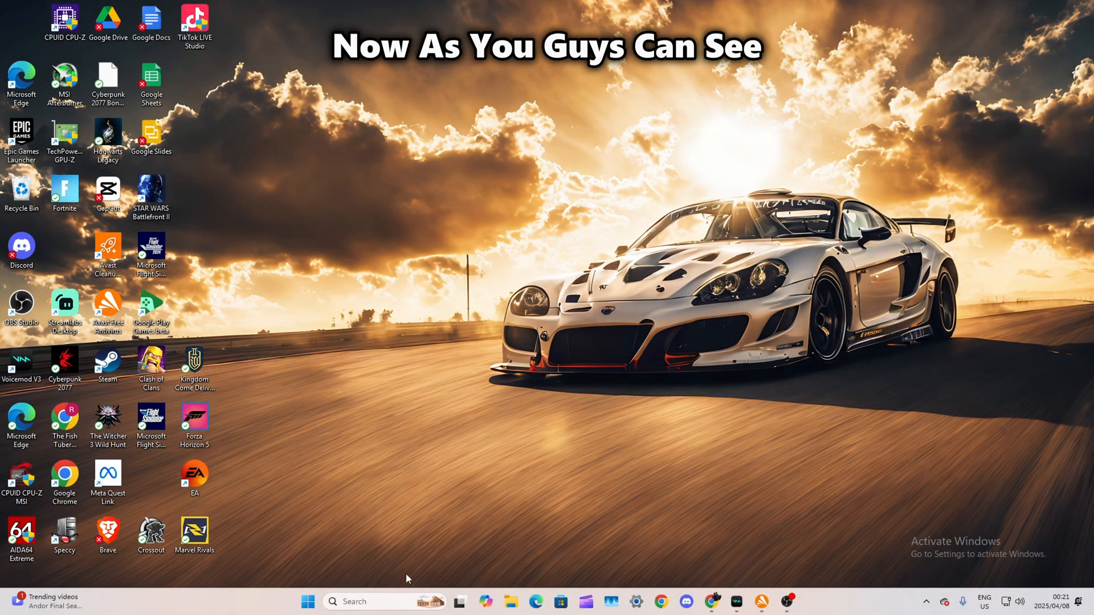
Step: Launch the NVIDIA App from the taskbar Search Recent list, landing on its Home page
left_click(383, 601)
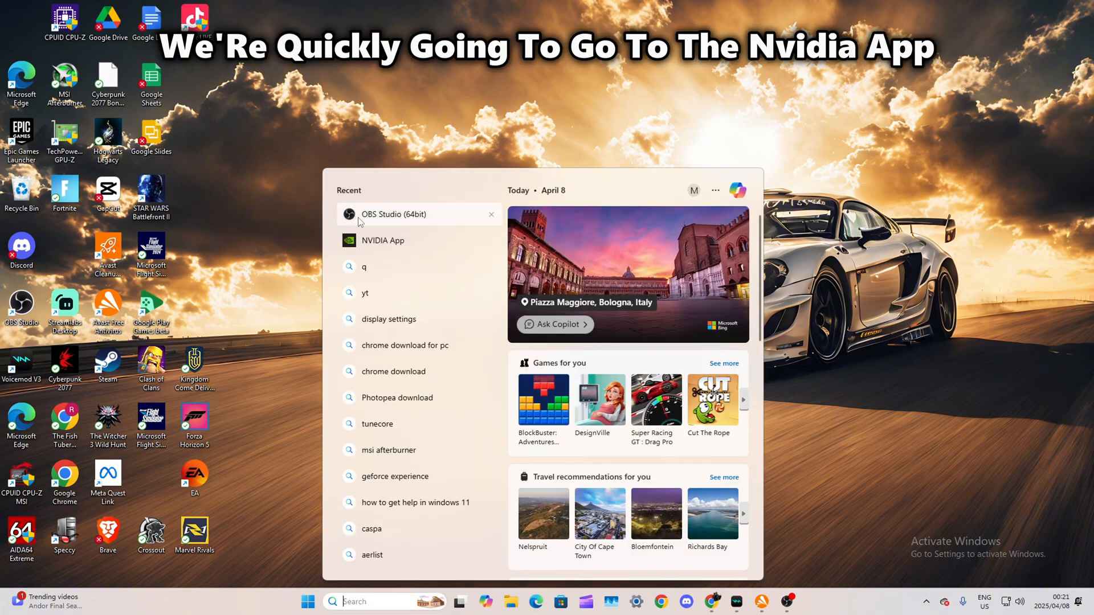
left_click(383, 240)
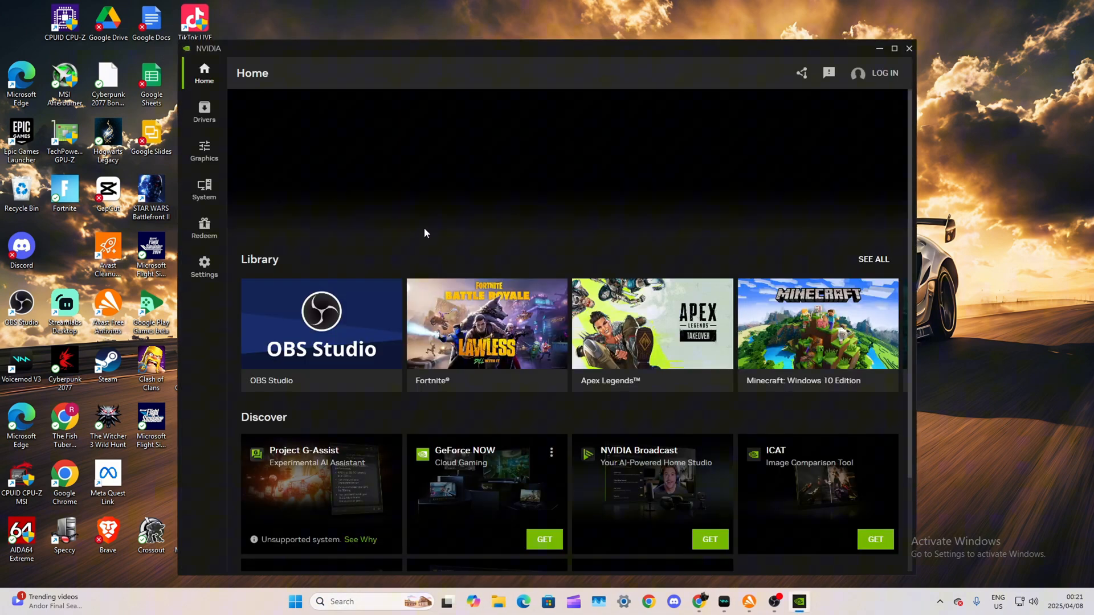
mouse_move(752, 67)
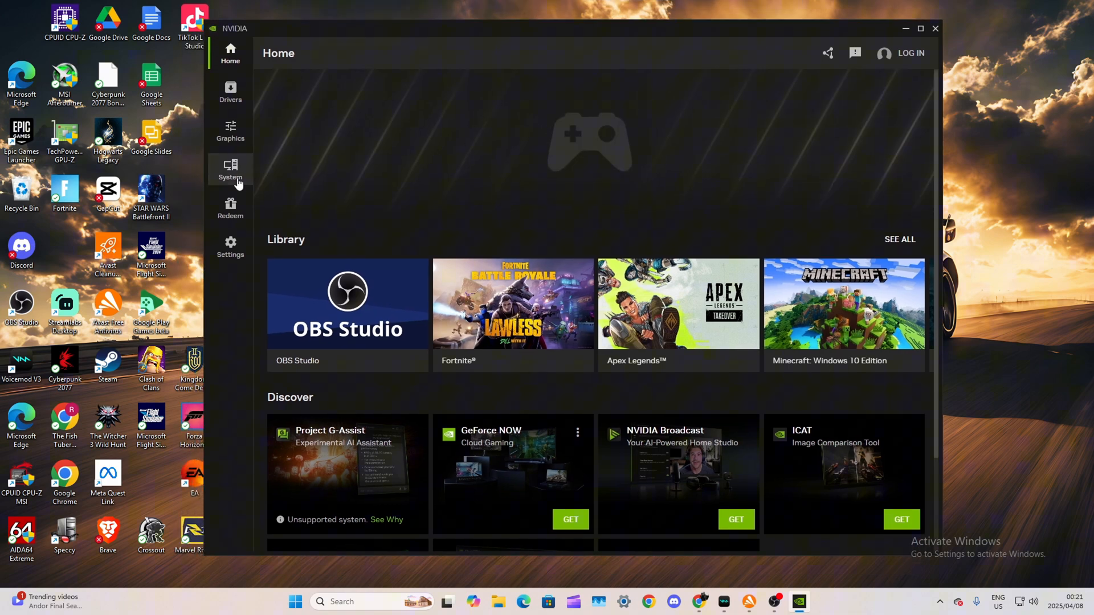
Step: Show the System > Displays page with G274F properties at 1920 x 1080, 180 Hz and G-SYNC unavailable
left_click(230, 171)
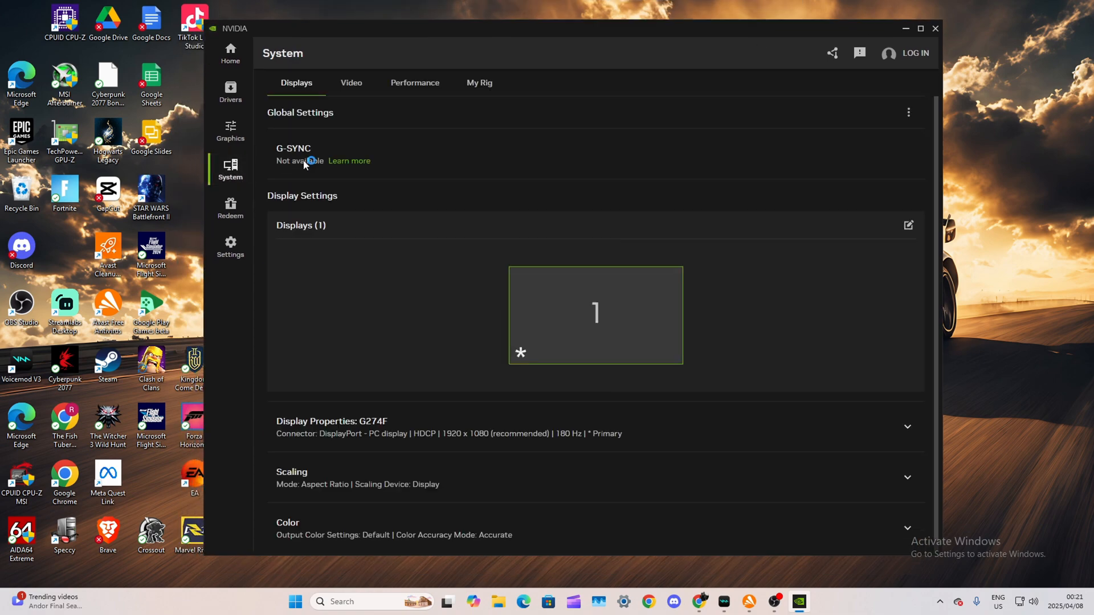
mouse_move(591, 179)
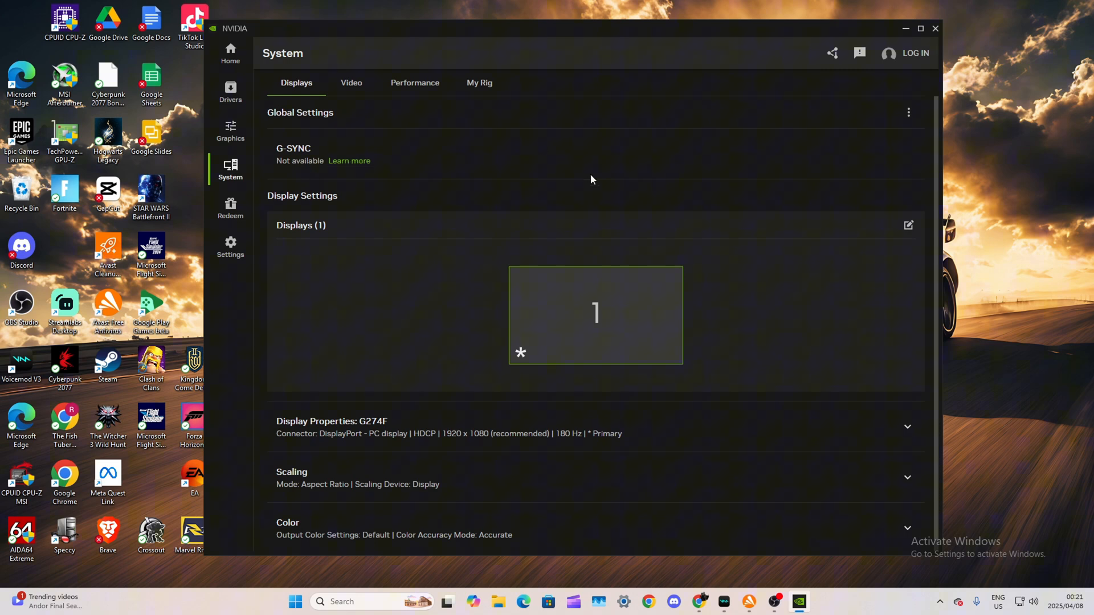
scroll("down", 3)
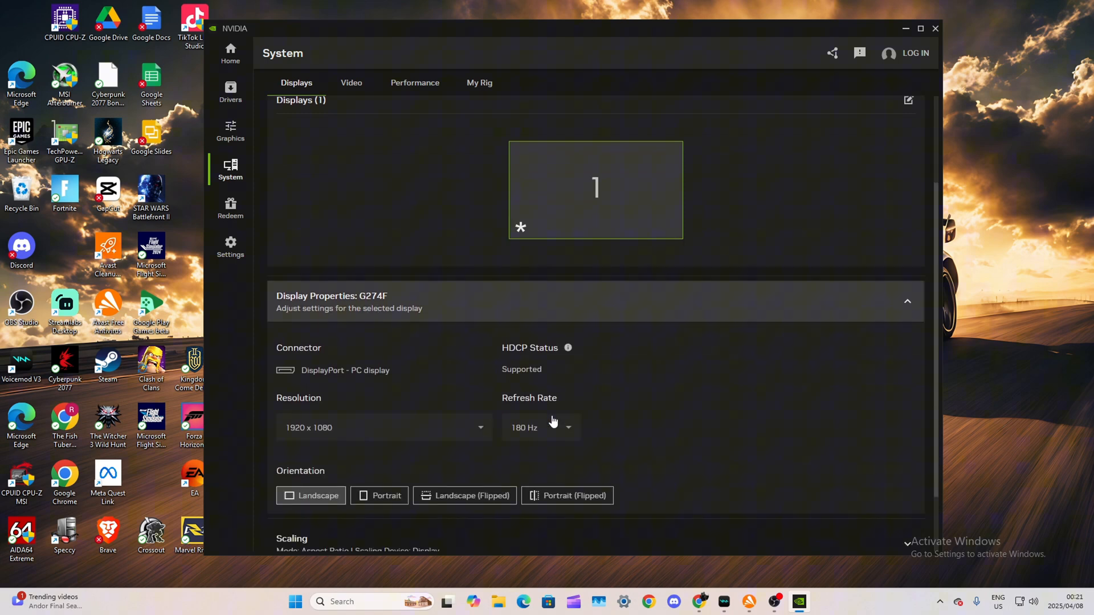
scroll("down", 3)
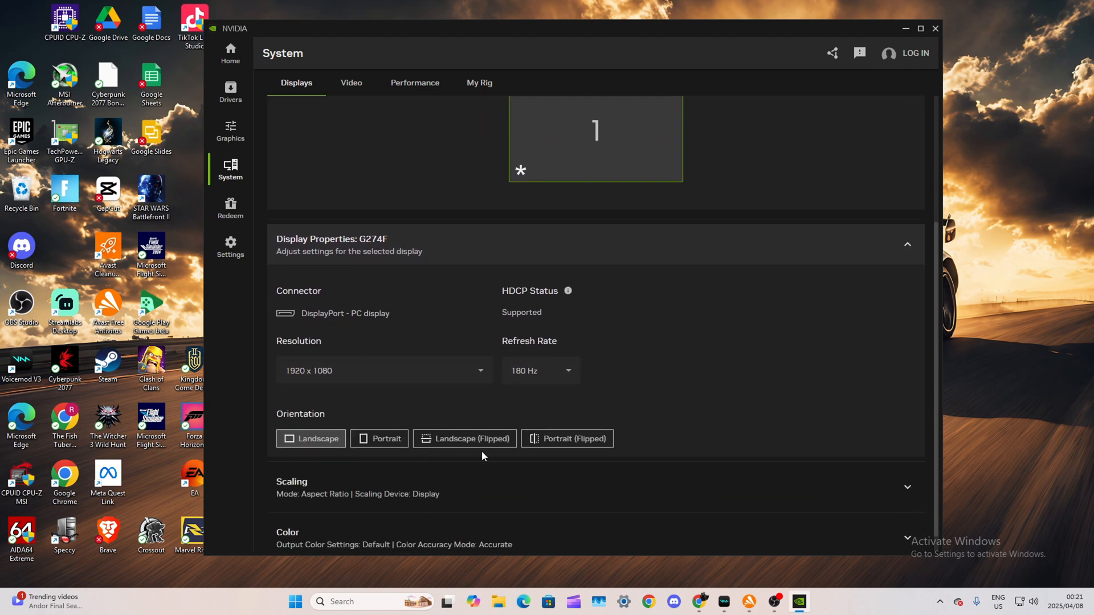
scroll("up", 3)
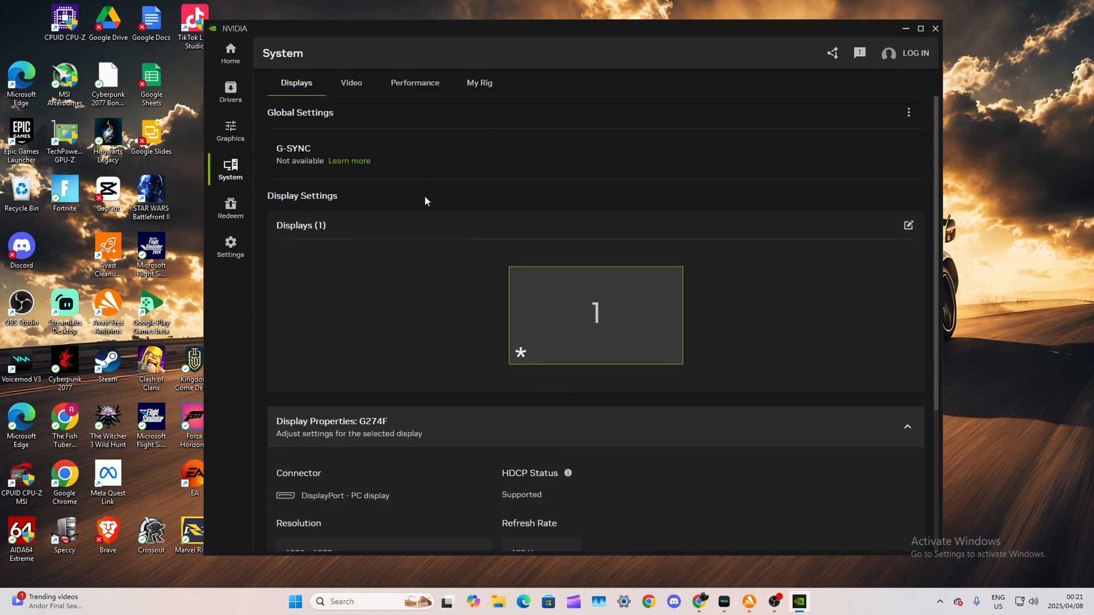